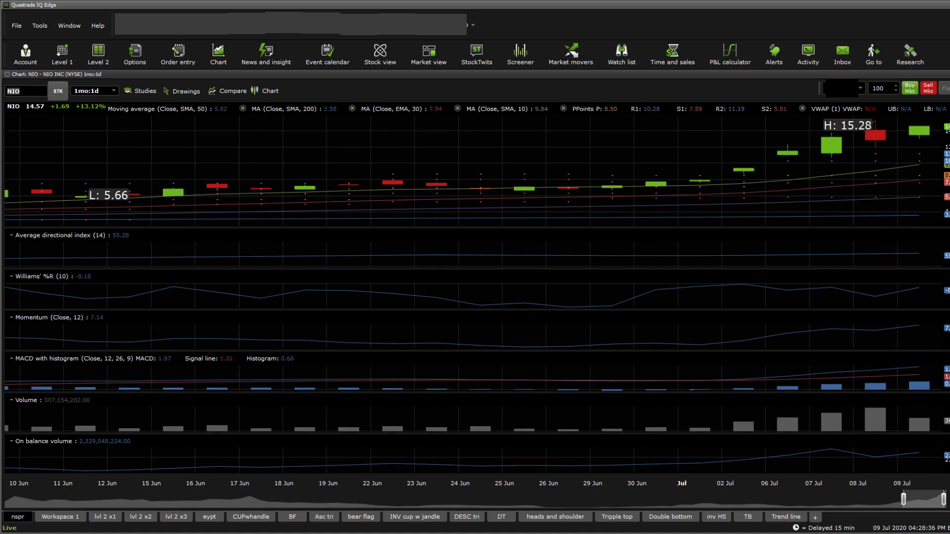
pyautogui.moveTo(151, 206)
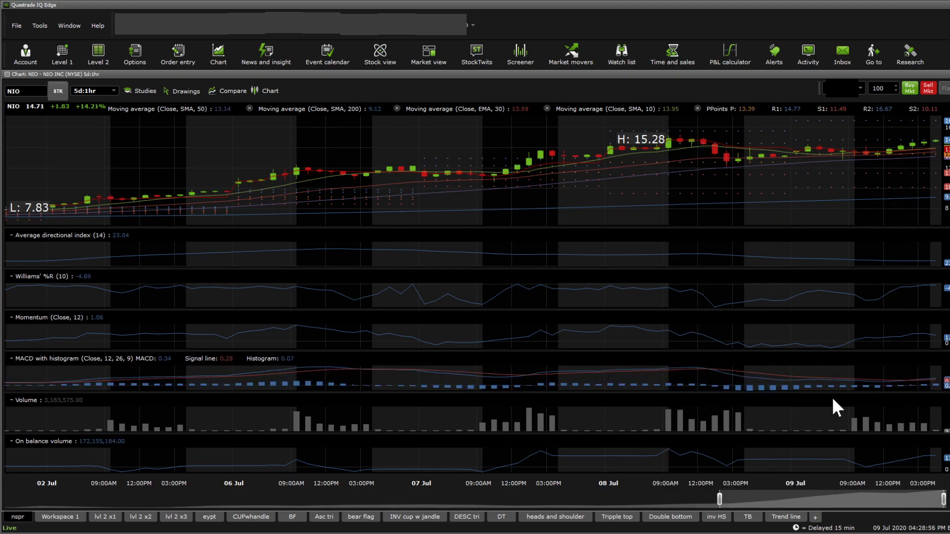
pyautogui.moveTo(914, 394)
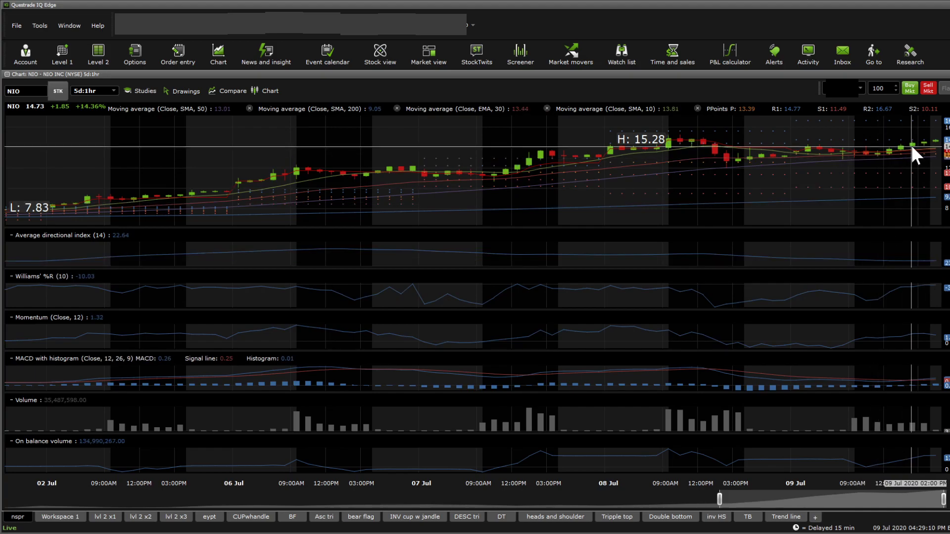
pyautogui.moveTo(920, 164)
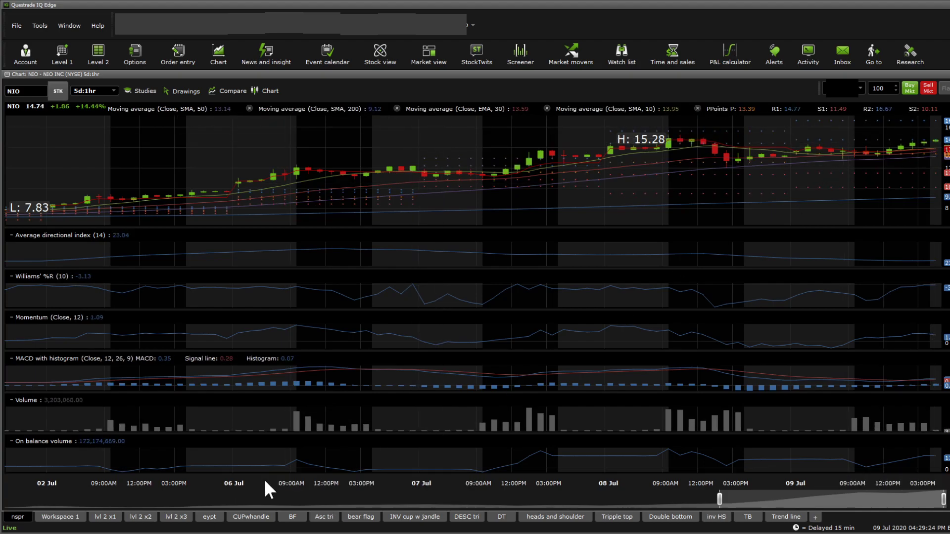
# Step: Switch NIO's chart to the saved 5-day hourly workspace with SMAs, RSI and trend line
pyautogui.click(250, 516)
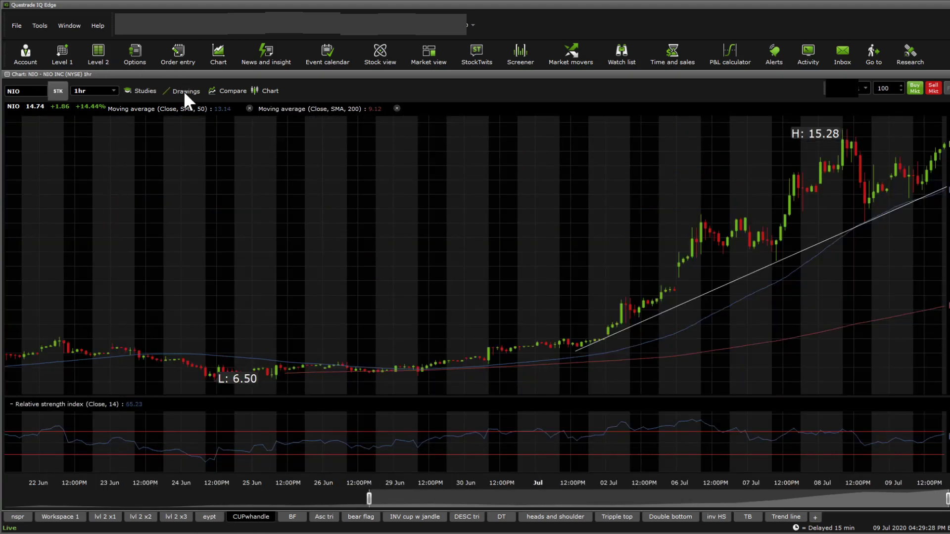
pyautogui.moveTo(217, 164)
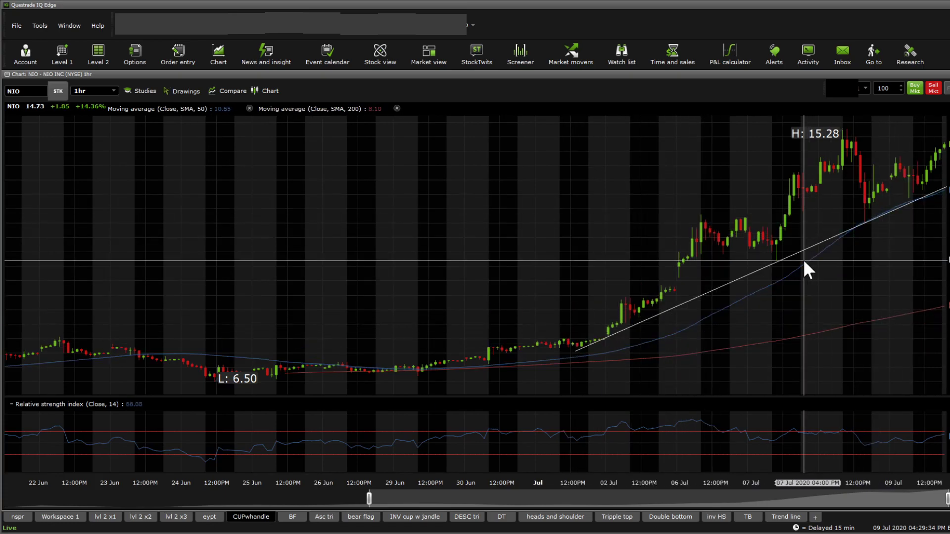
pyautogui.moveTo(878, 217)
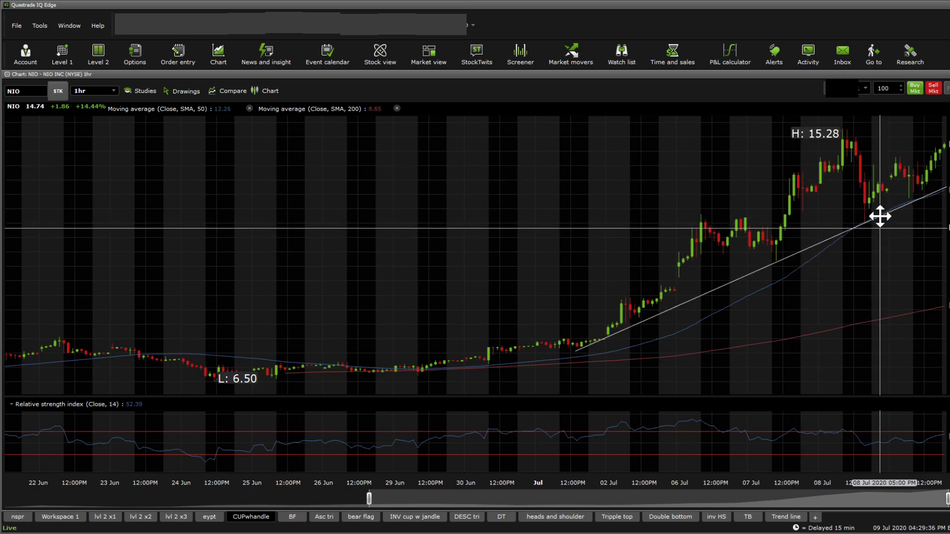
pyautogui.moveTo(777, 276)
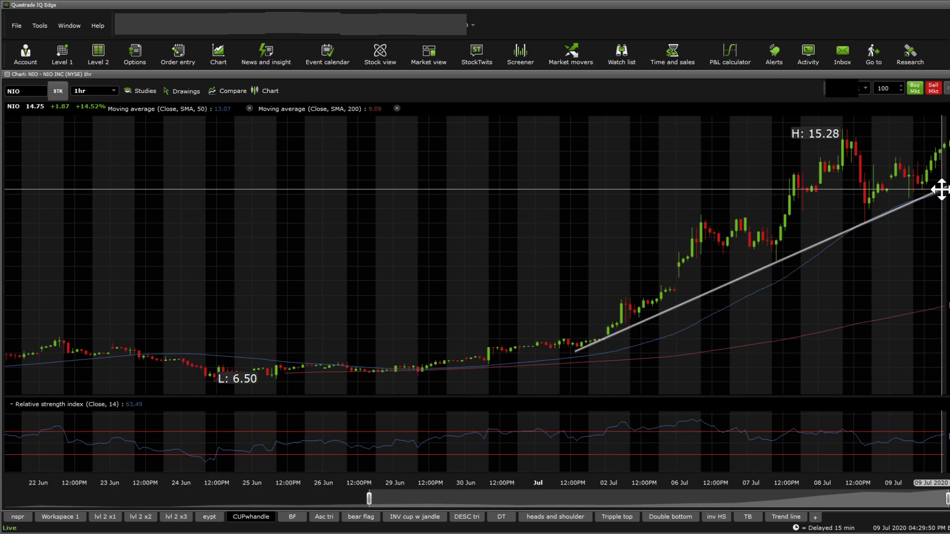
pyautogui.moveTo(799, 251)
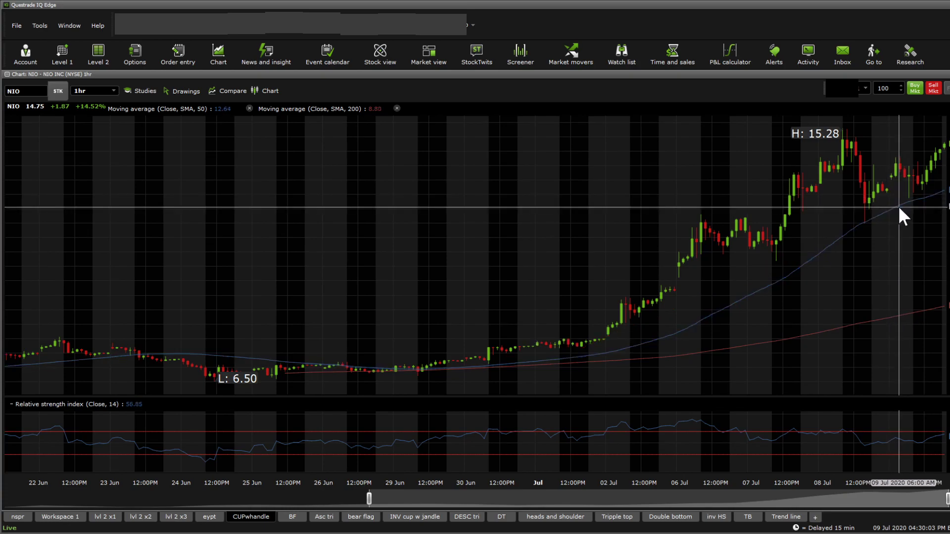
pyautogui.moveTo(882, 336)
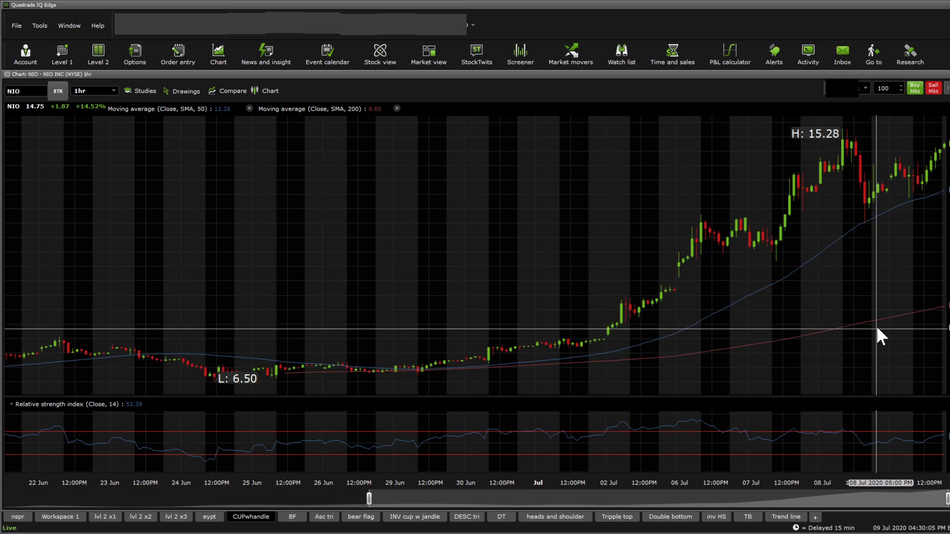
pyautogui.moveTo(880, 110)
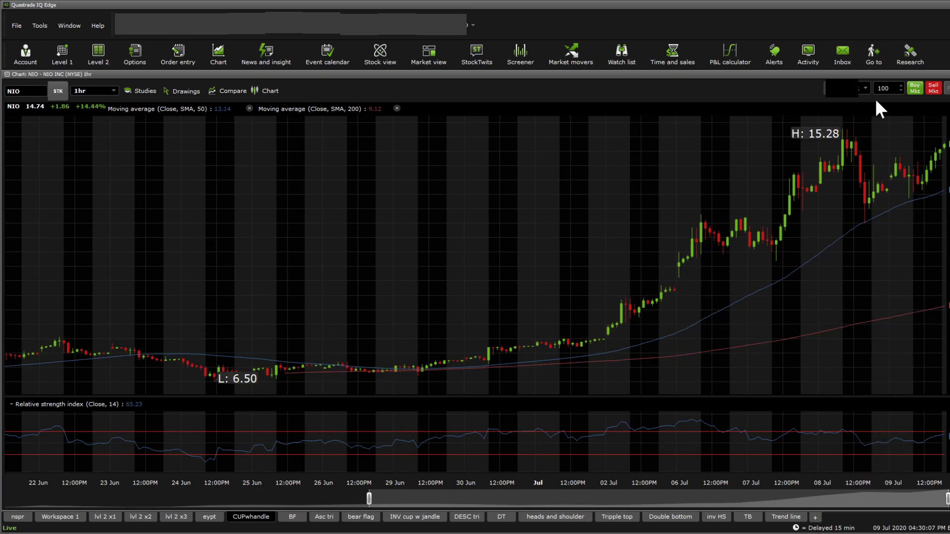
pyautogui.moveTo(683, 443)
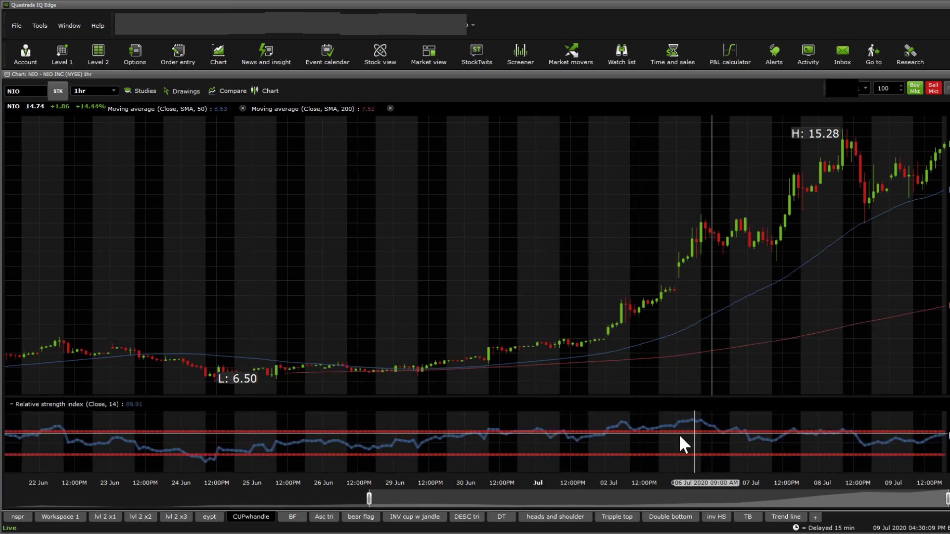
pyautogui.moveTo(601, 436)
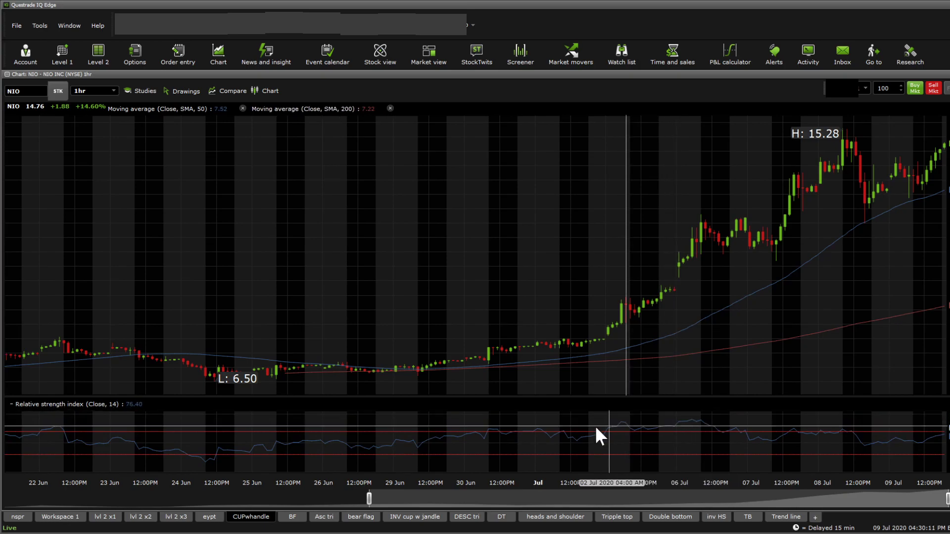
pyautogui.moveTo(489, 441)
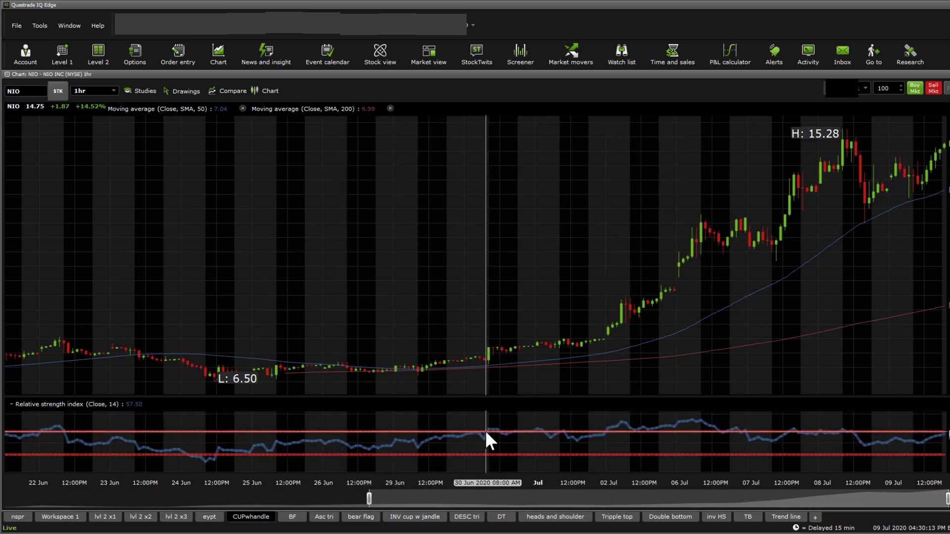
pyautogui.moveTo(860, 427)
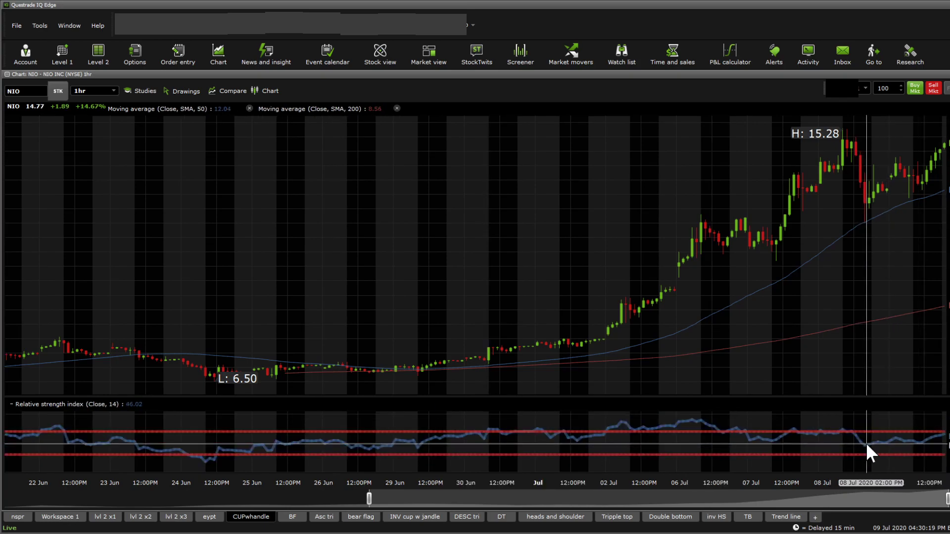
pyautogui.moveTo(920, 473)
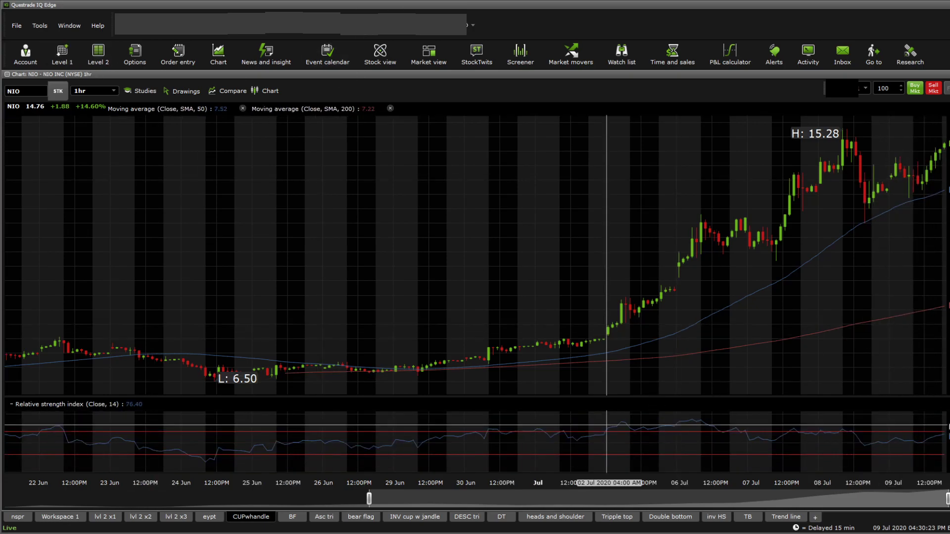
pyautogui.moveTo(238, 219)
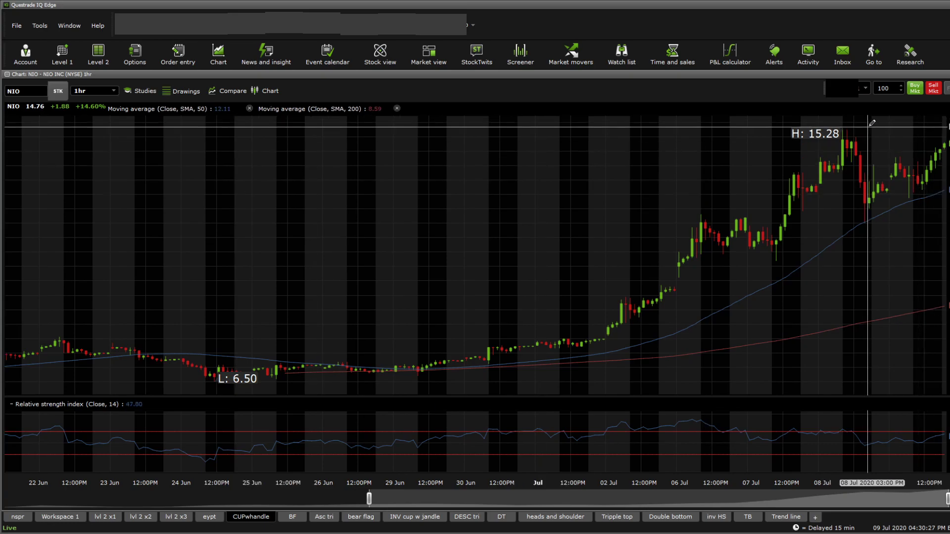
pyautogui.moveTo(262, 375); pyautogui.dragTo(867, 121)
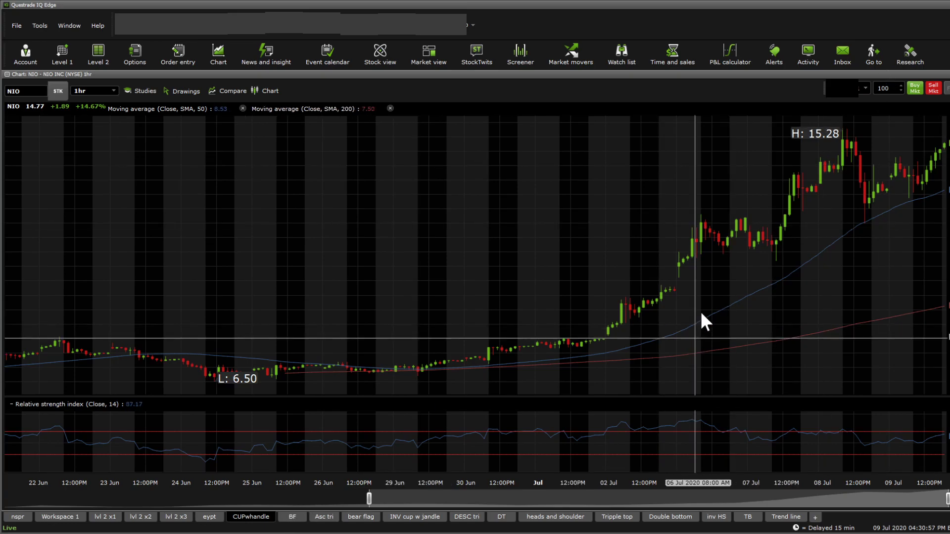
pyautogui.moveTo(878, 264)
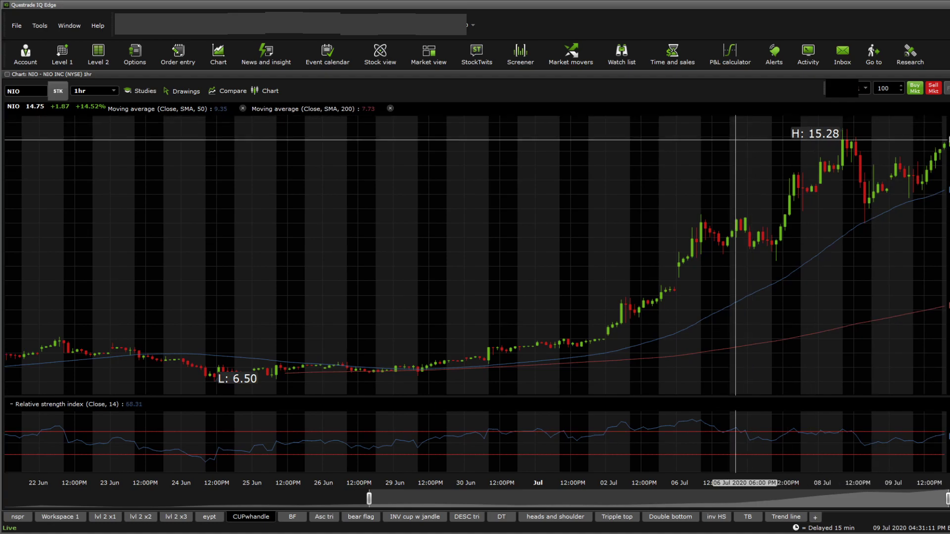
pyautogui.moveTo(597, 270)
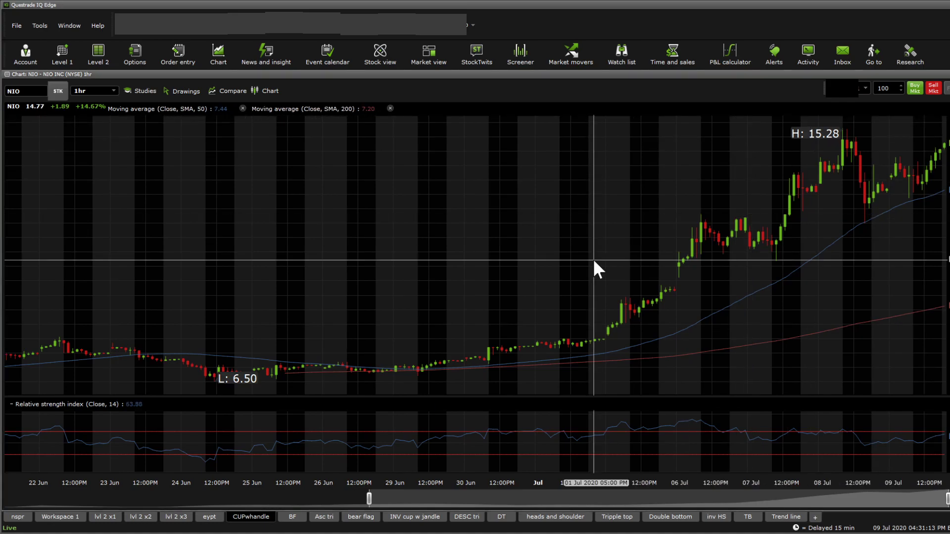
pyautogui.moveTo(574, 254)
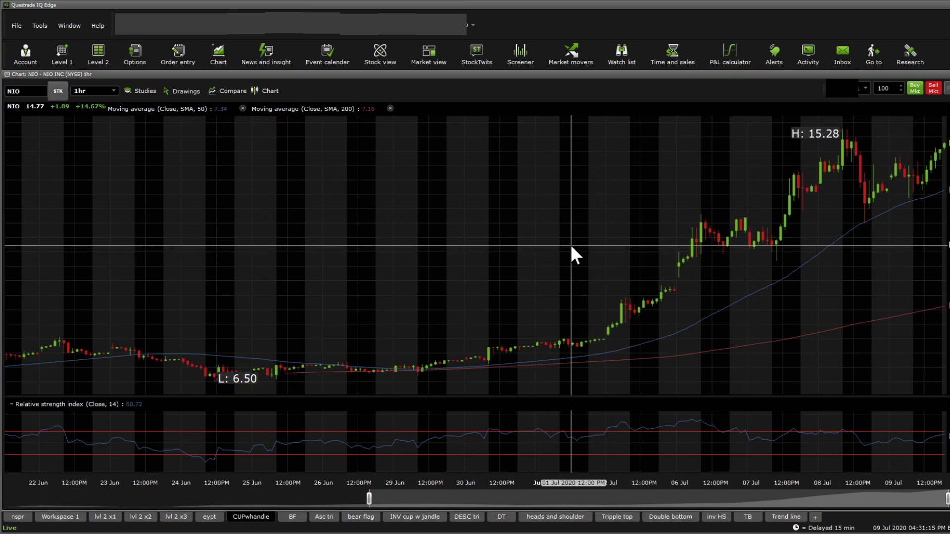